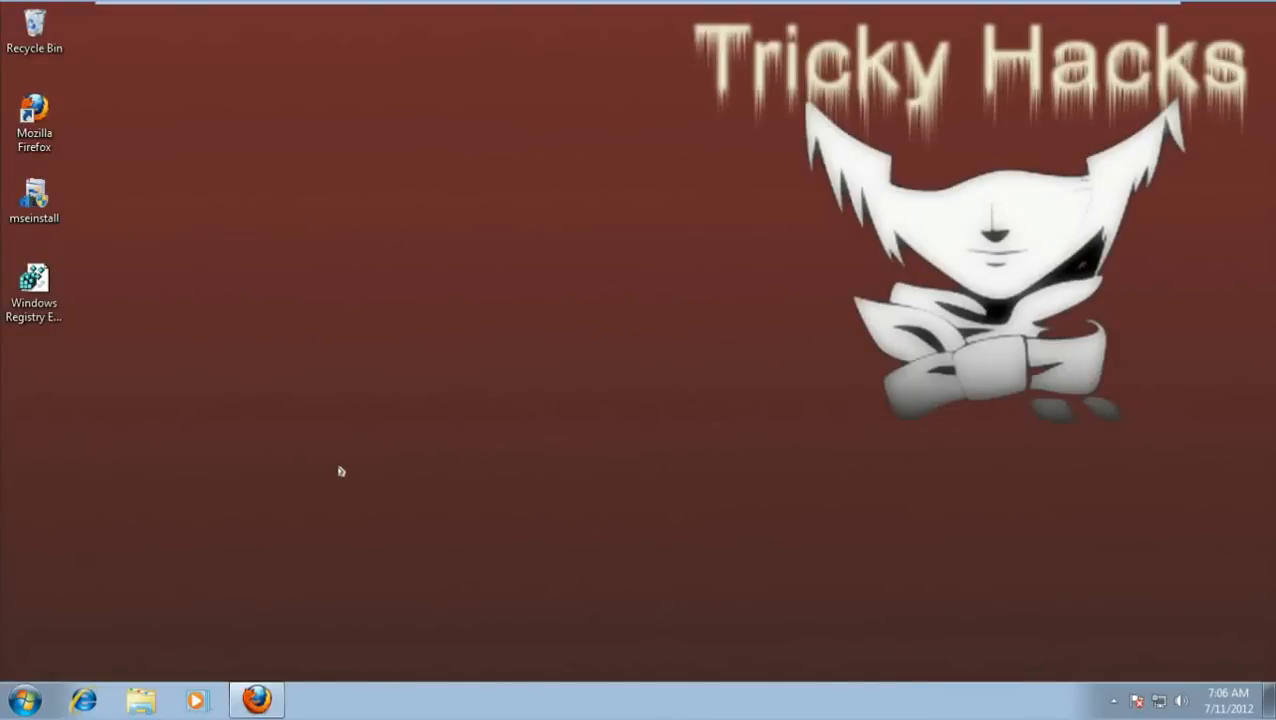
mouse_move(353, 413)
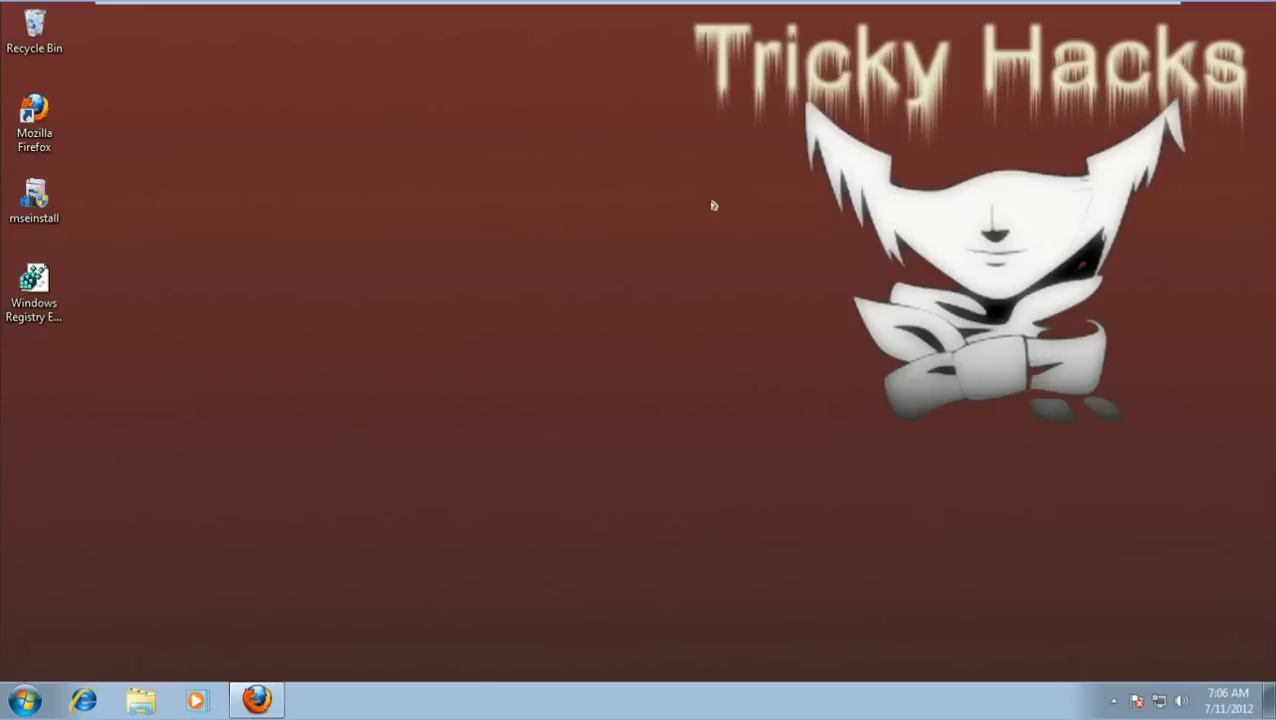
mouse_move(174, 618)
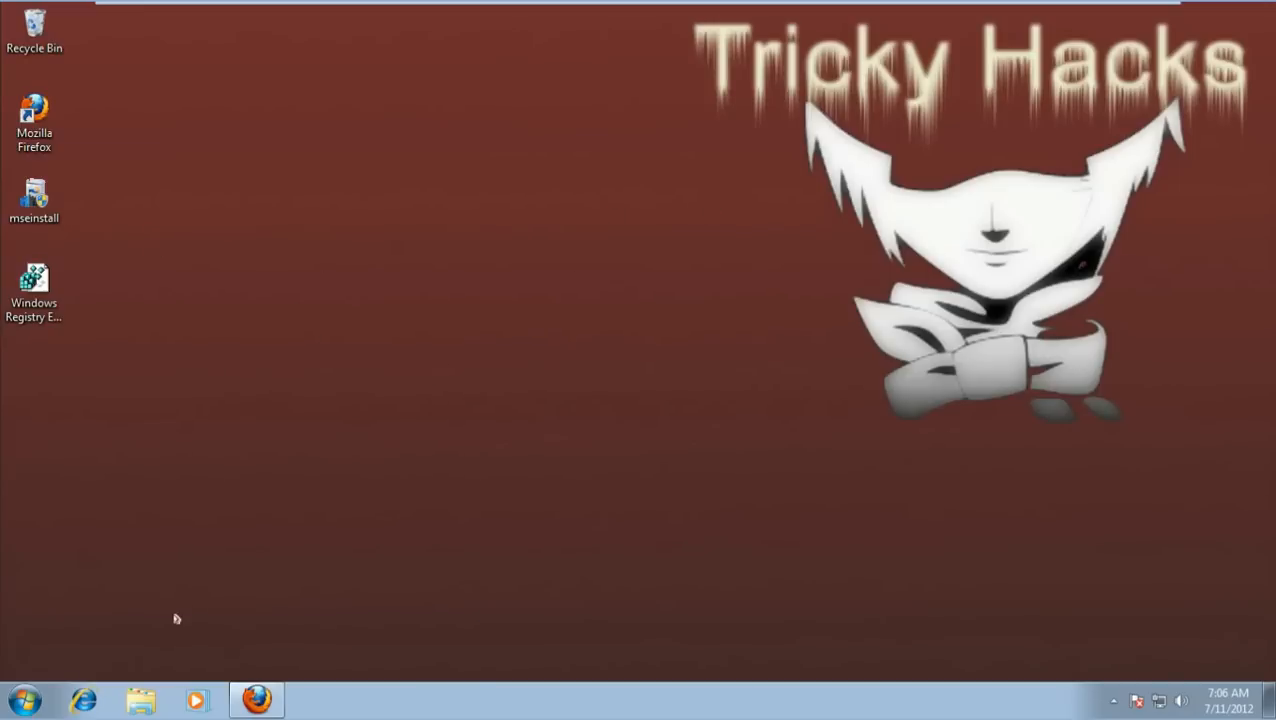
mouse_move(245, 362)
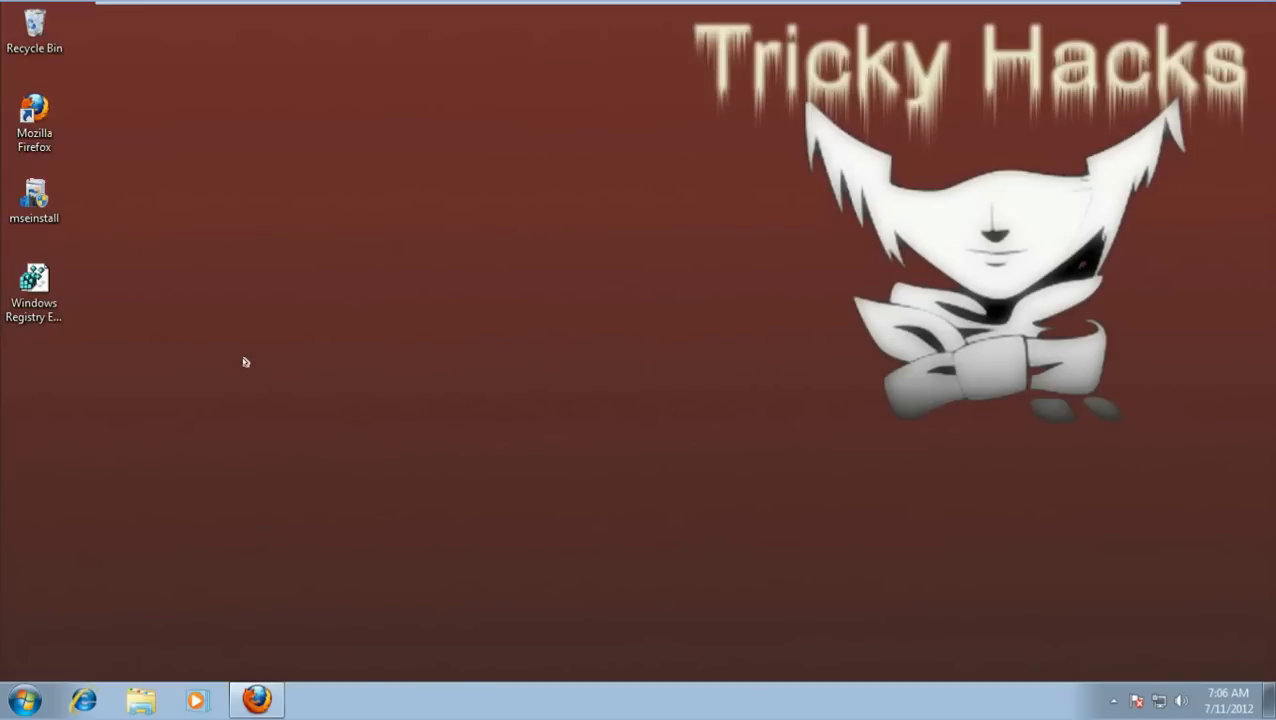
Restore Firefox and choose the Windows Vista / Windows 7 32-bit download version.
click(258, 697)
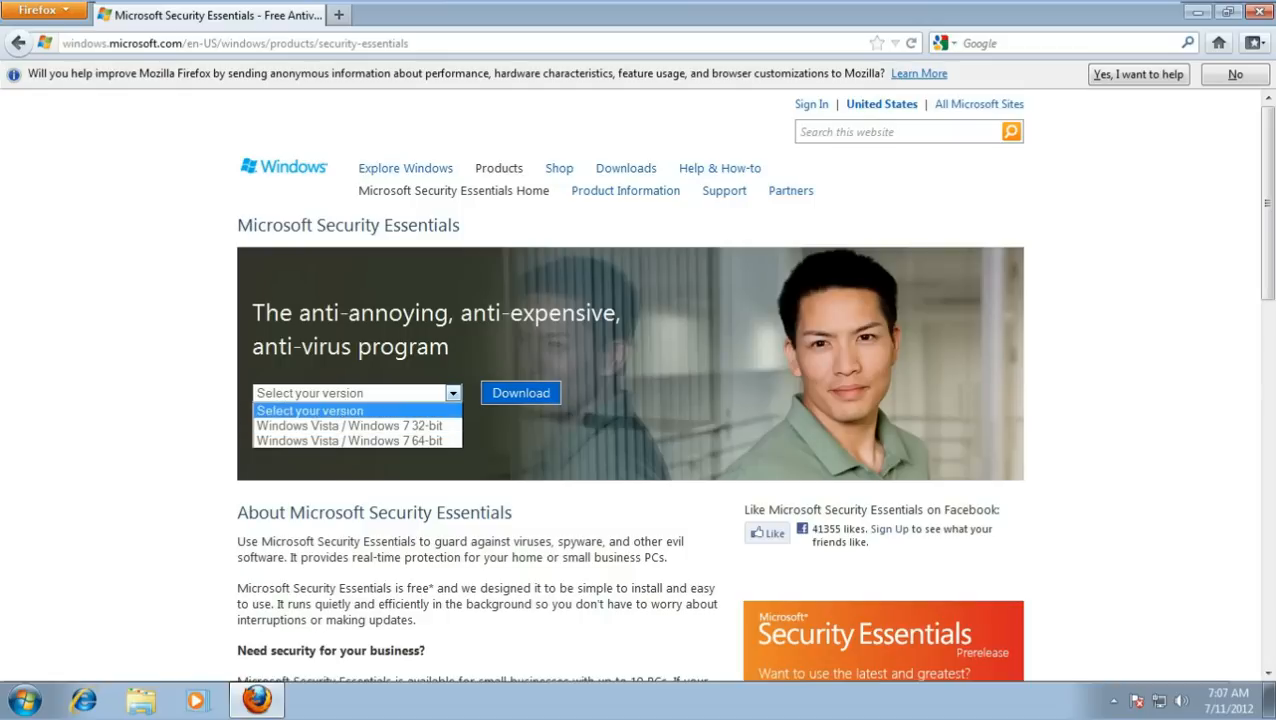
click(350, 426)
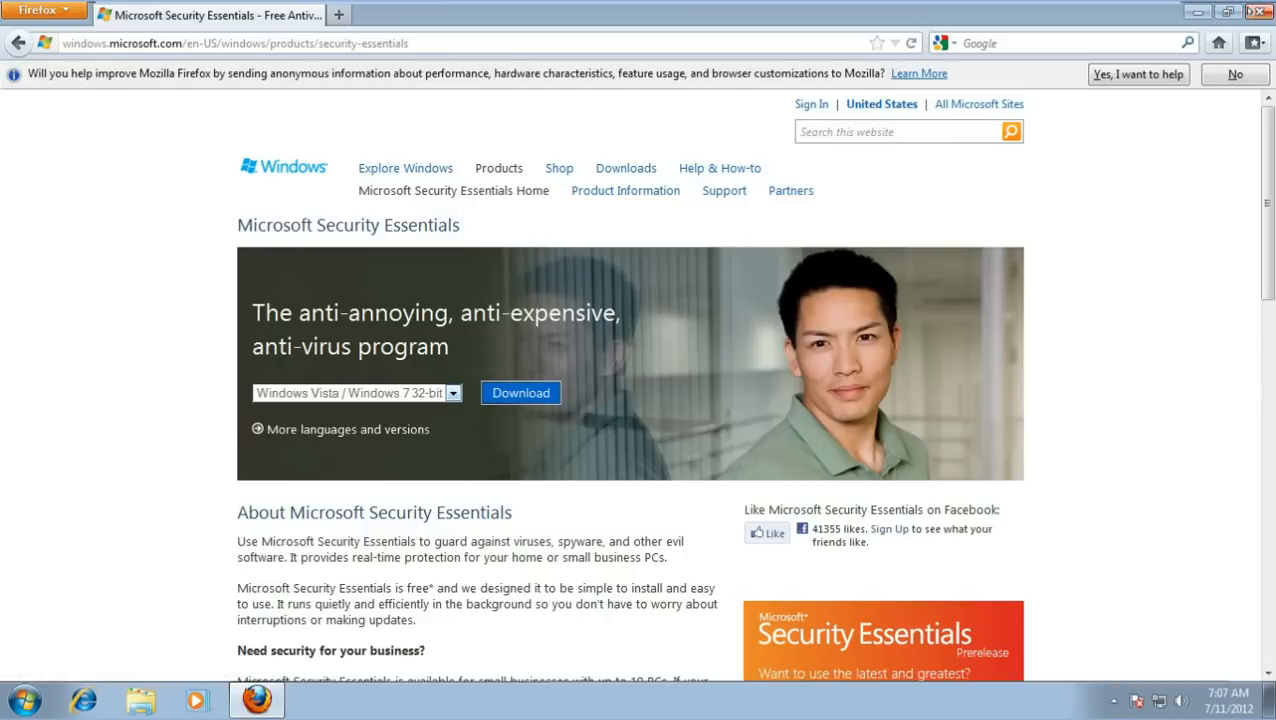
Minimize Firefox and select the mseinstall and registry entries file icons on the desktop.
click(1244, 11)
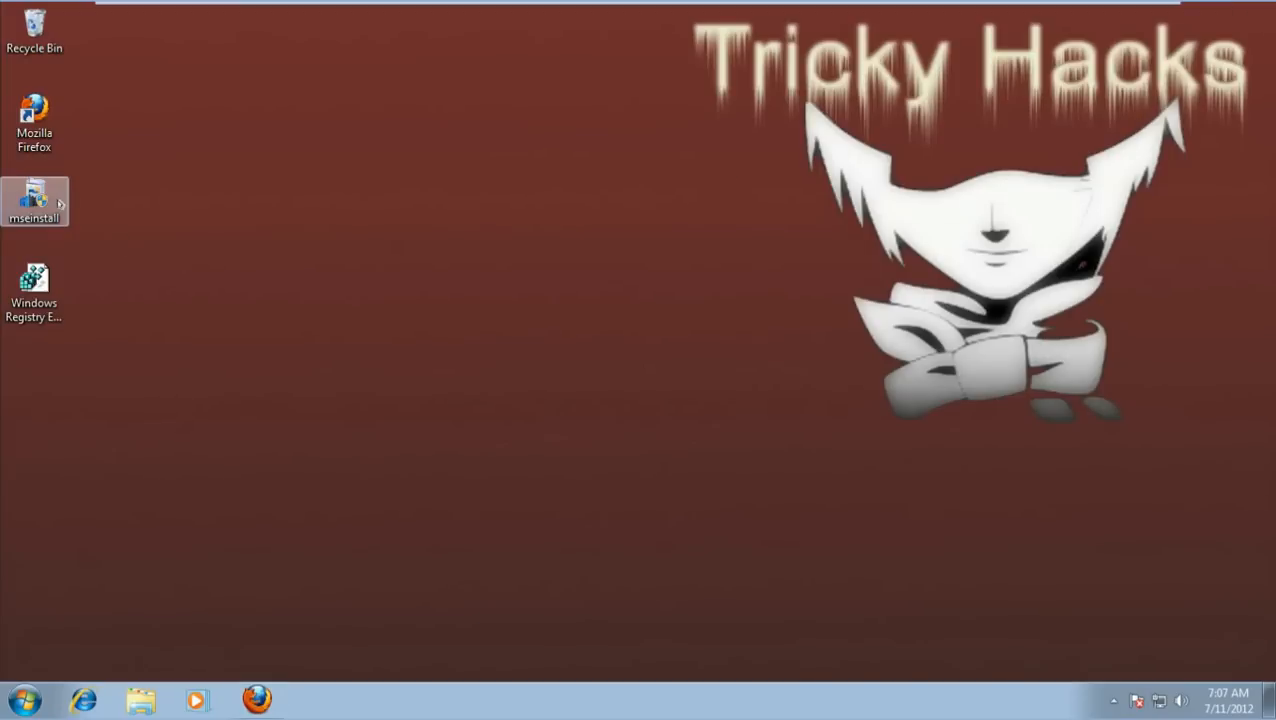
click(34, 285)
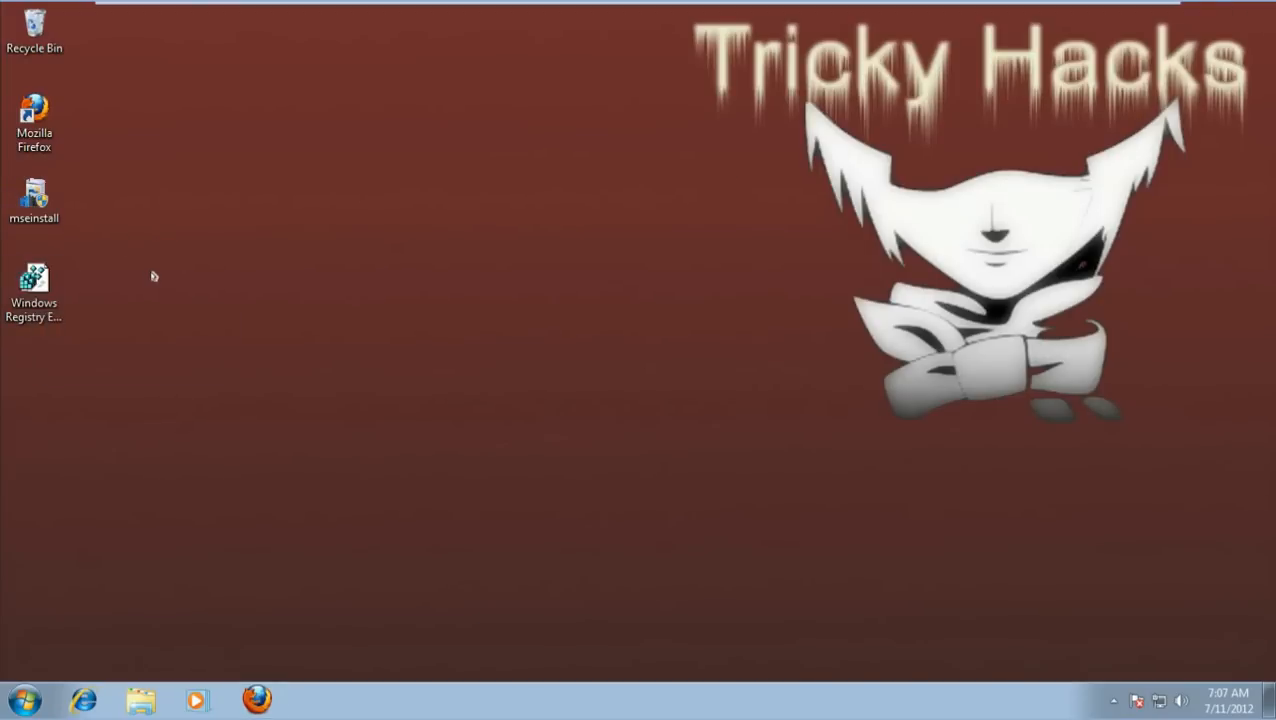
click(34, 282)
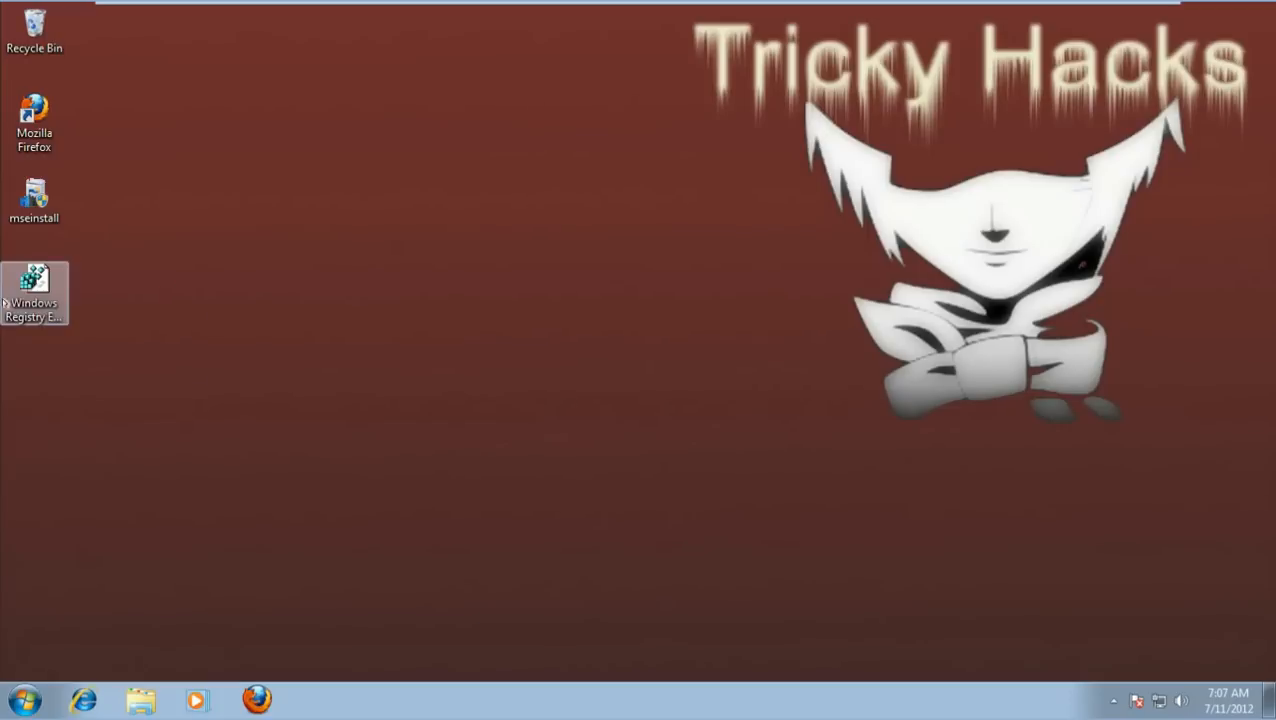
click(285, 278)
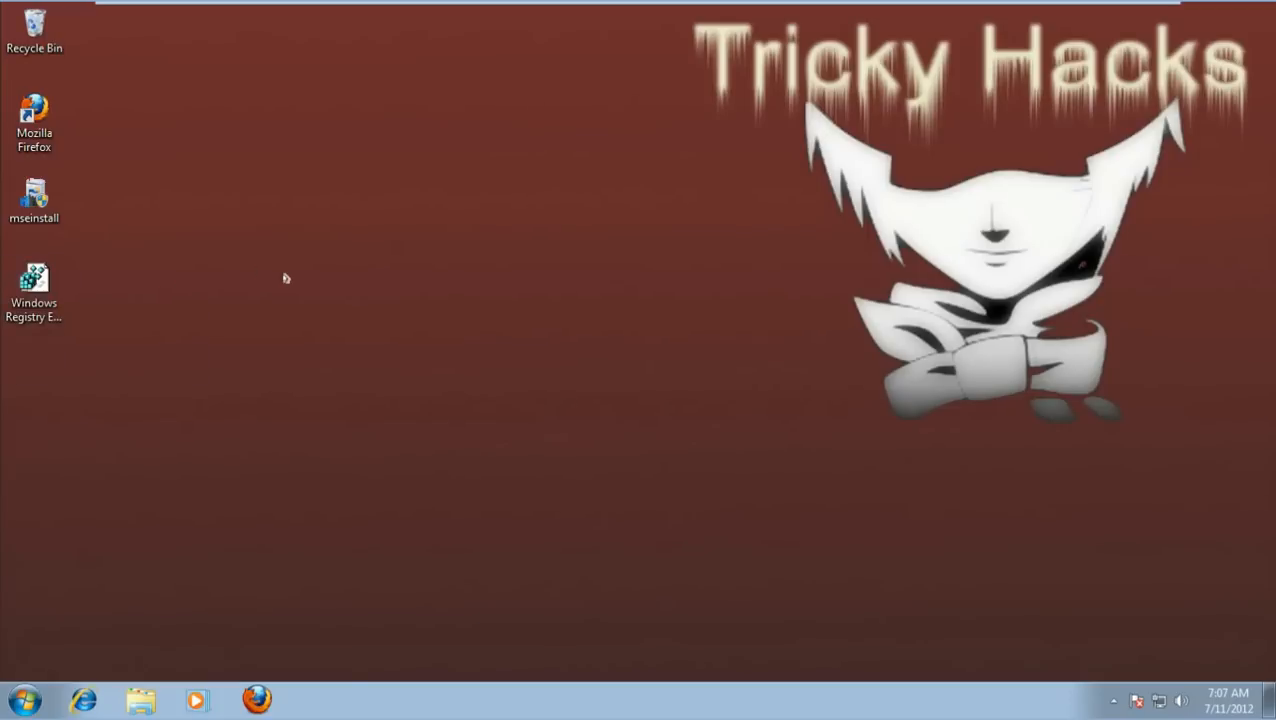
click(34, 280)
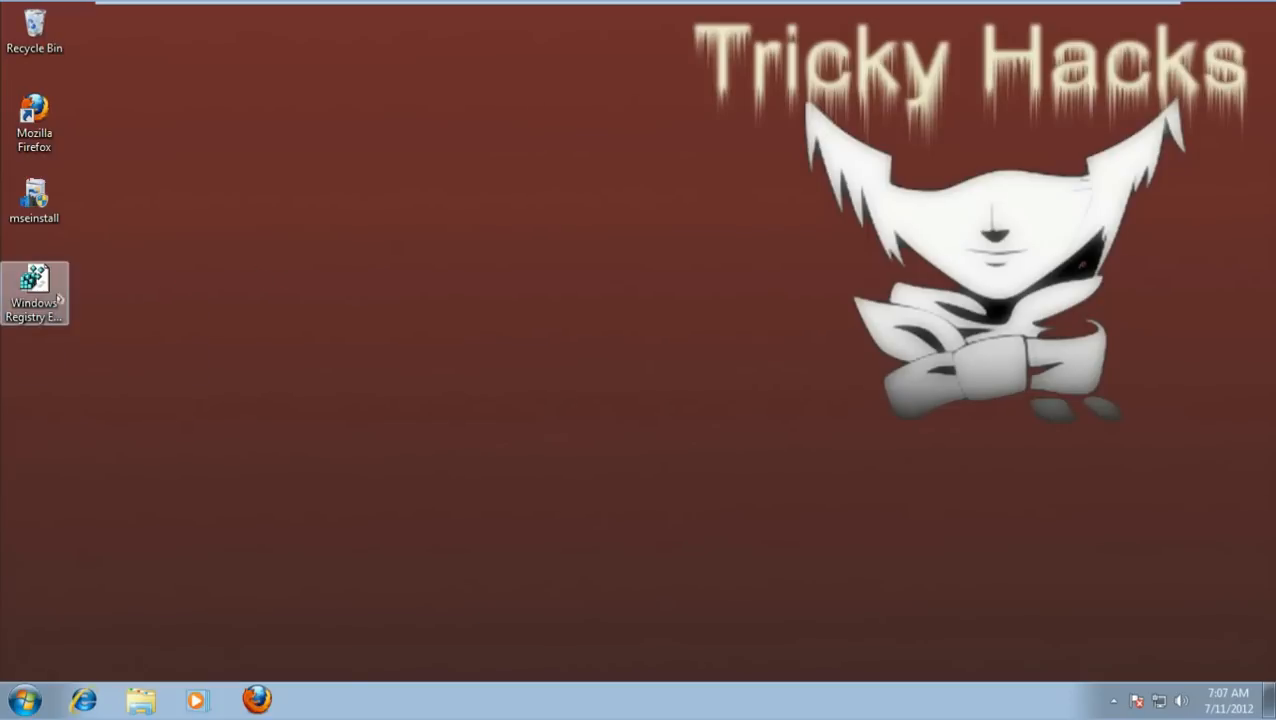
mouse_move(60, 298)
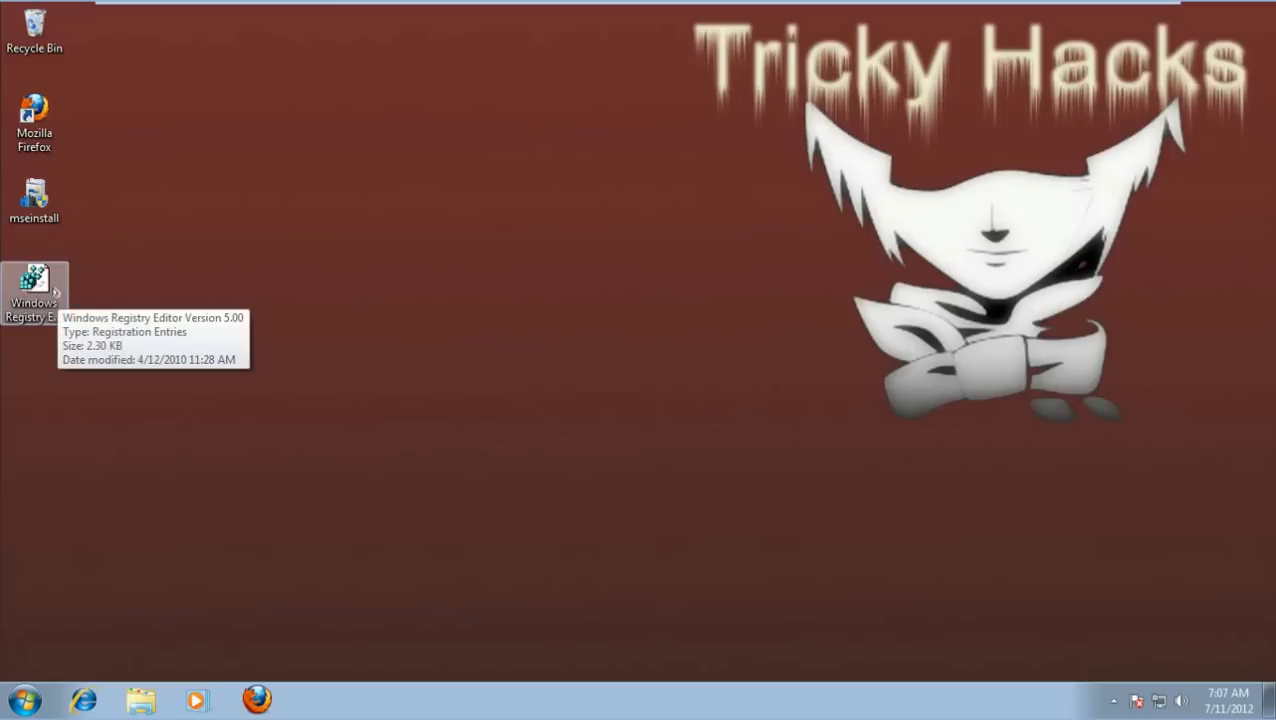
mouse_move(318, 281)
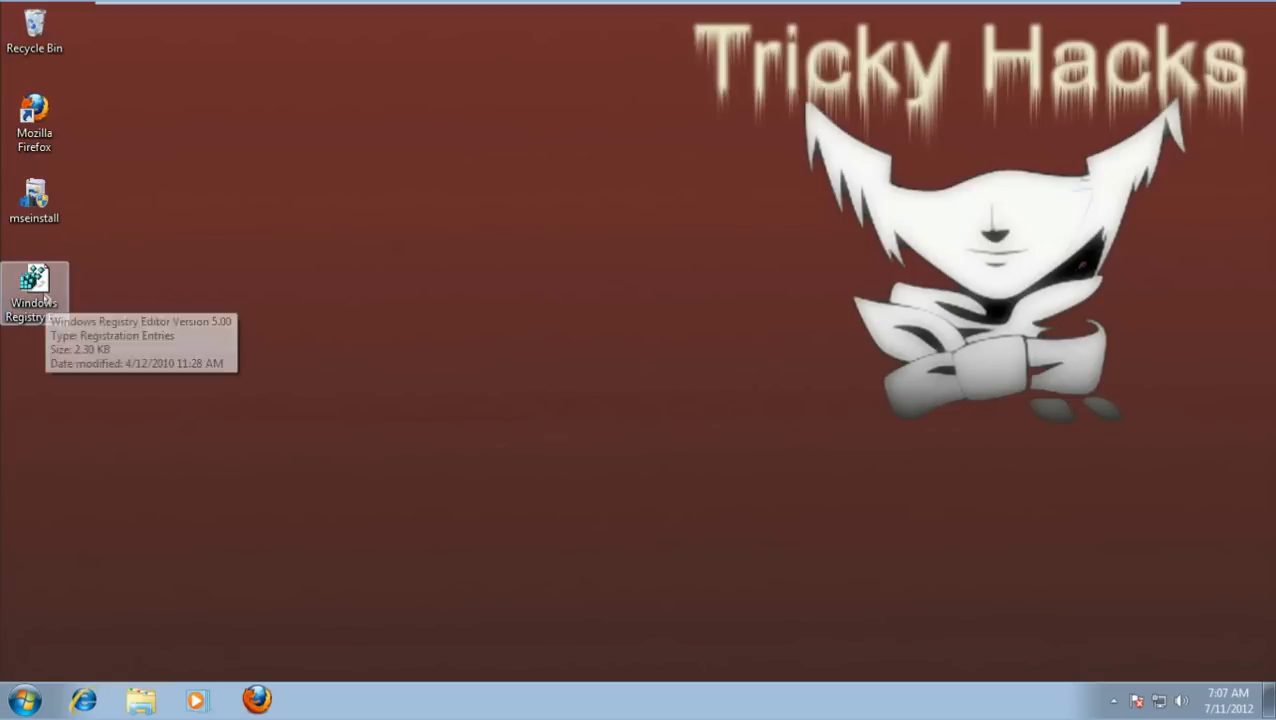
Merge the .reg file into the registry, approving User Account Control and the confirmation.
double_click(35, 280)
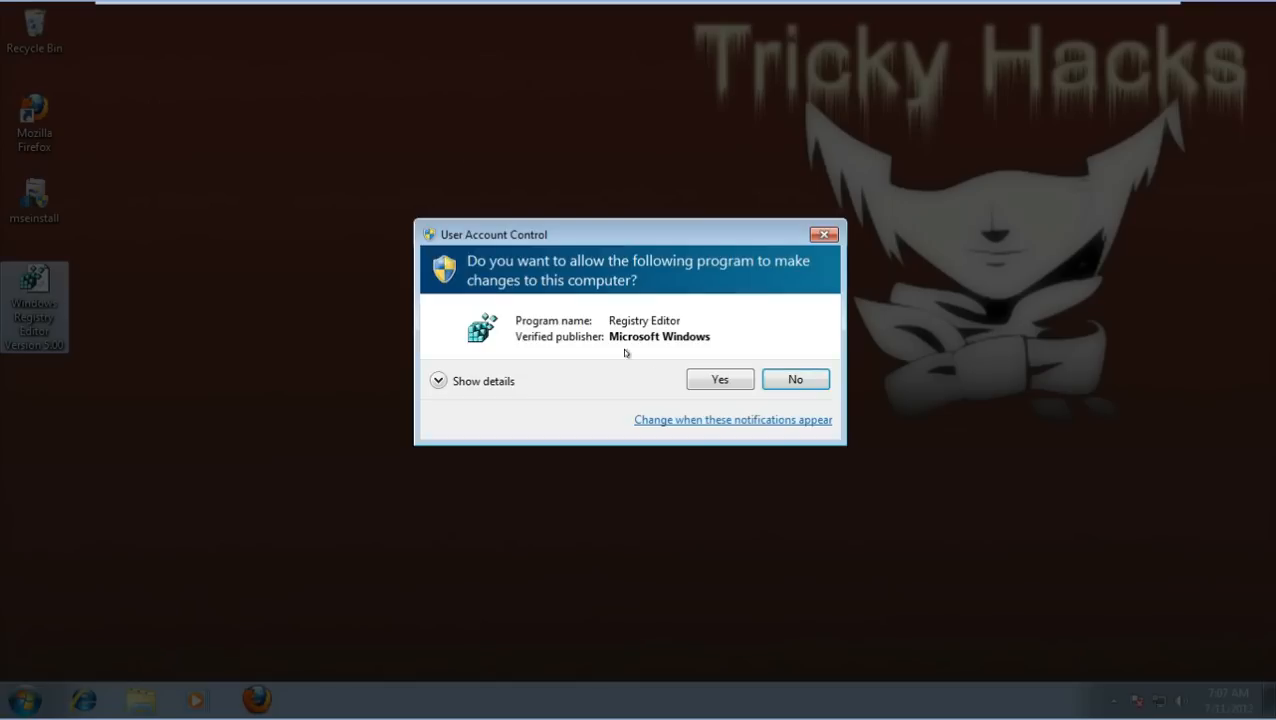
click(720, 379)
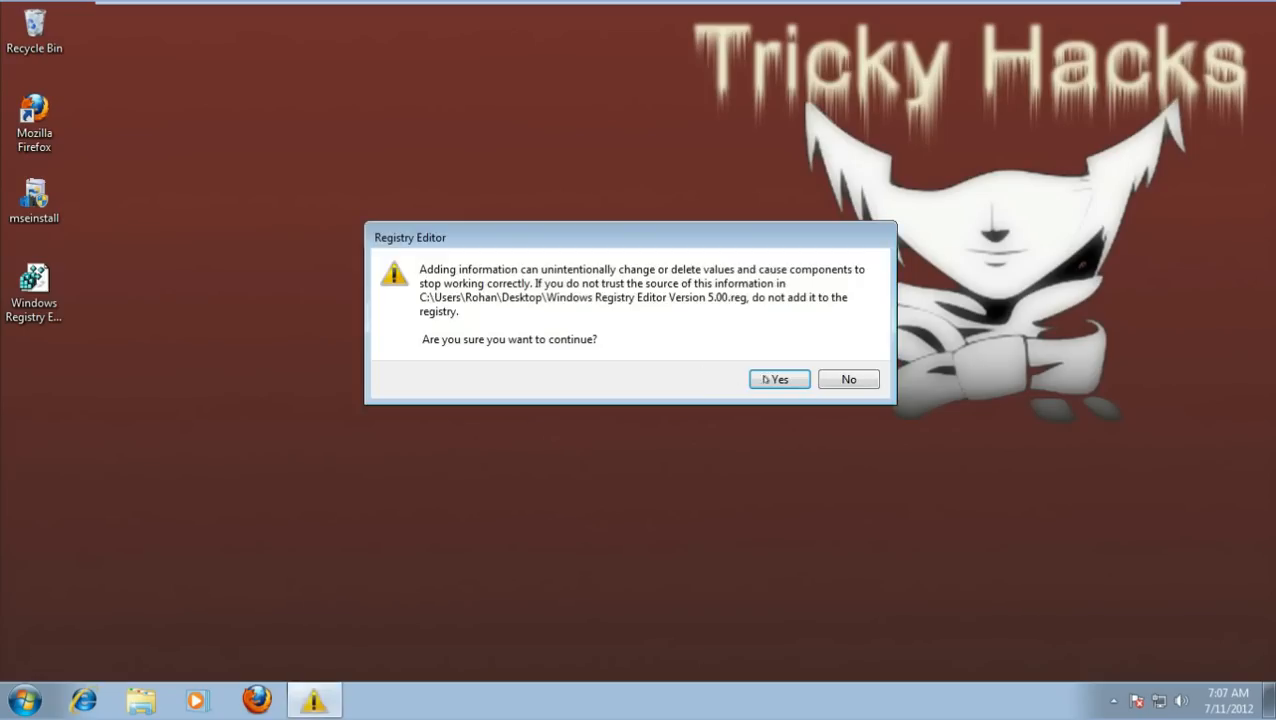
click(779, 378)
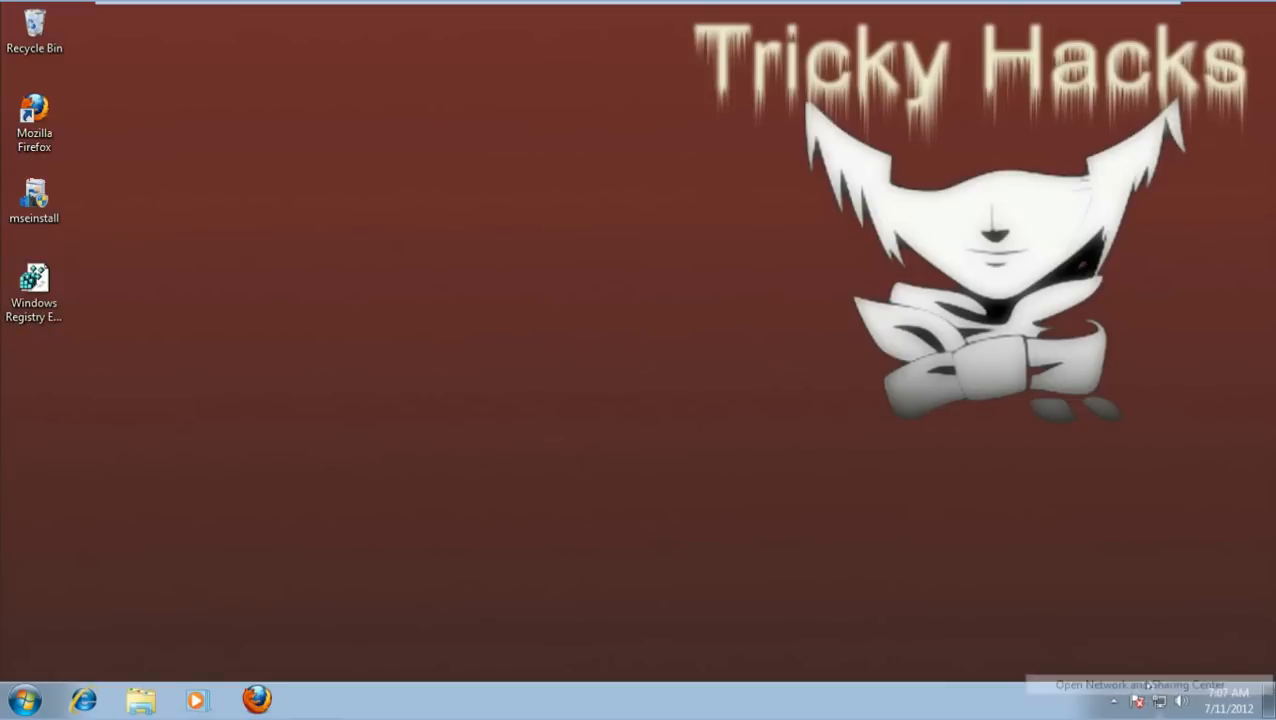
Check Network and Sharing Center showing no network connection, then close it.
click(1140, 698)
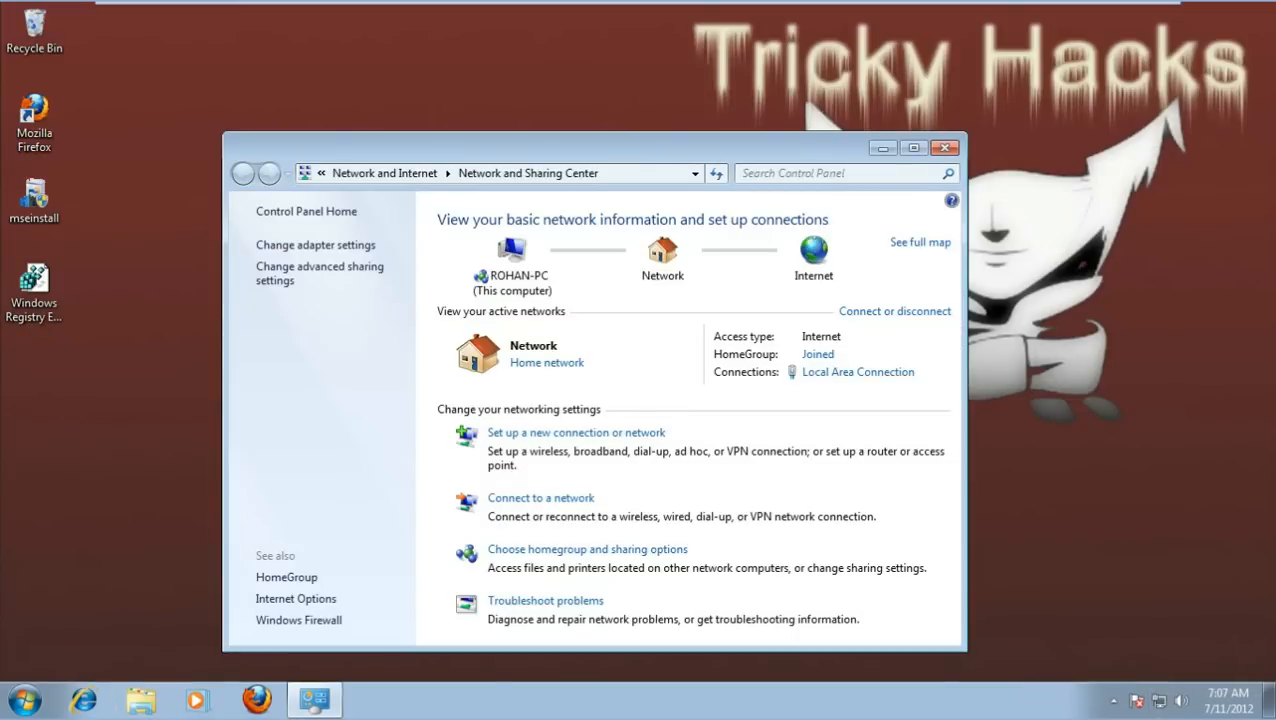
click(858, 372)
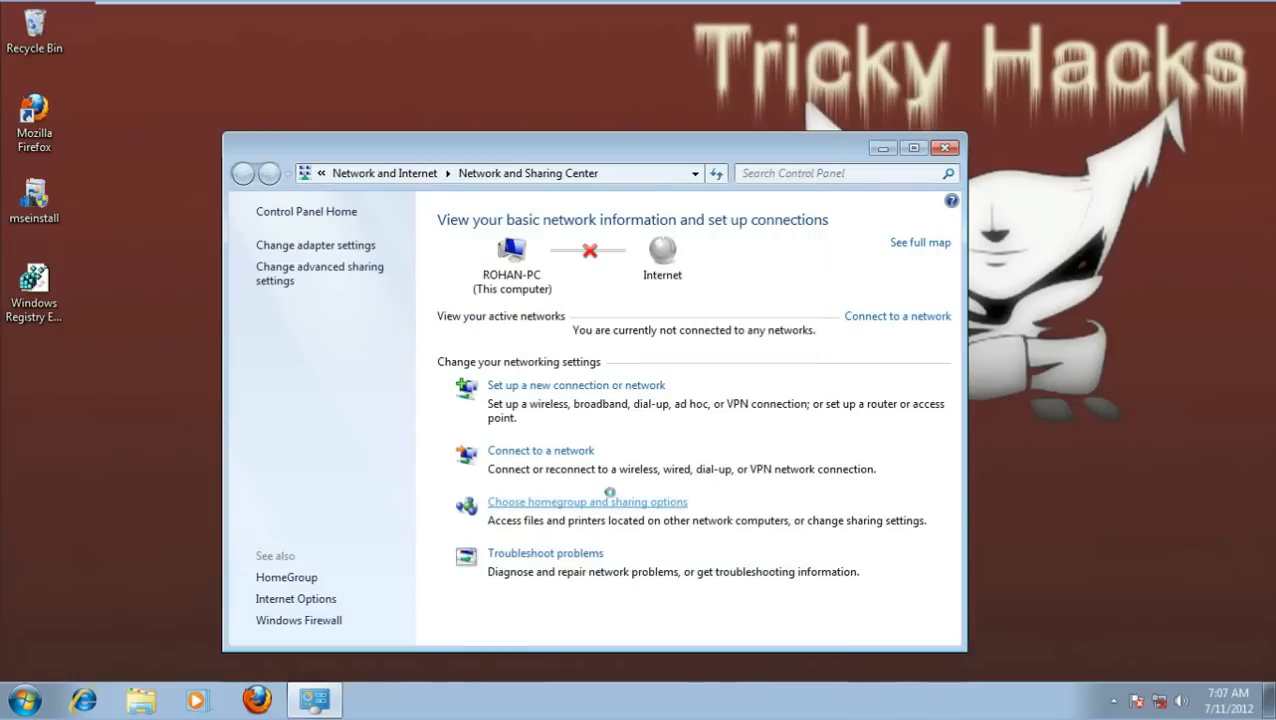
click(944, 147)
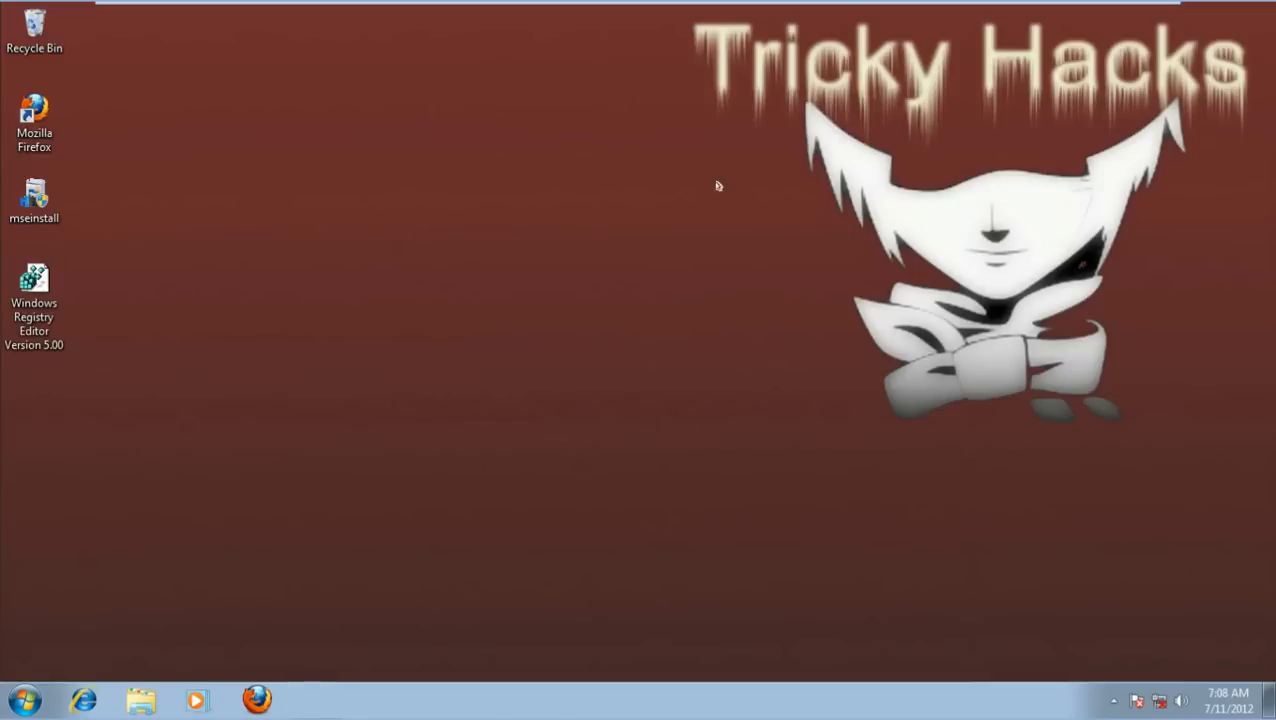
click(34, 197)
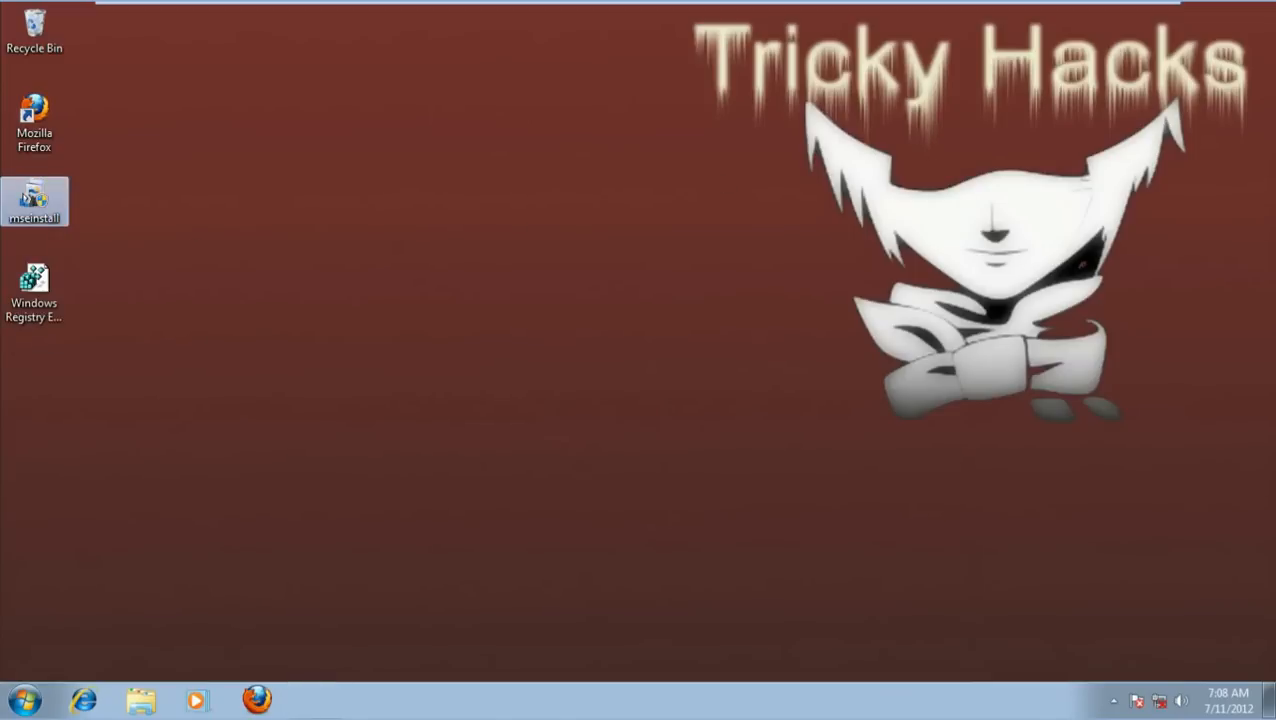
Run mseinstall, choose 'I do not want to join', keep firewall defaults, and install.
double_click(34, 198)
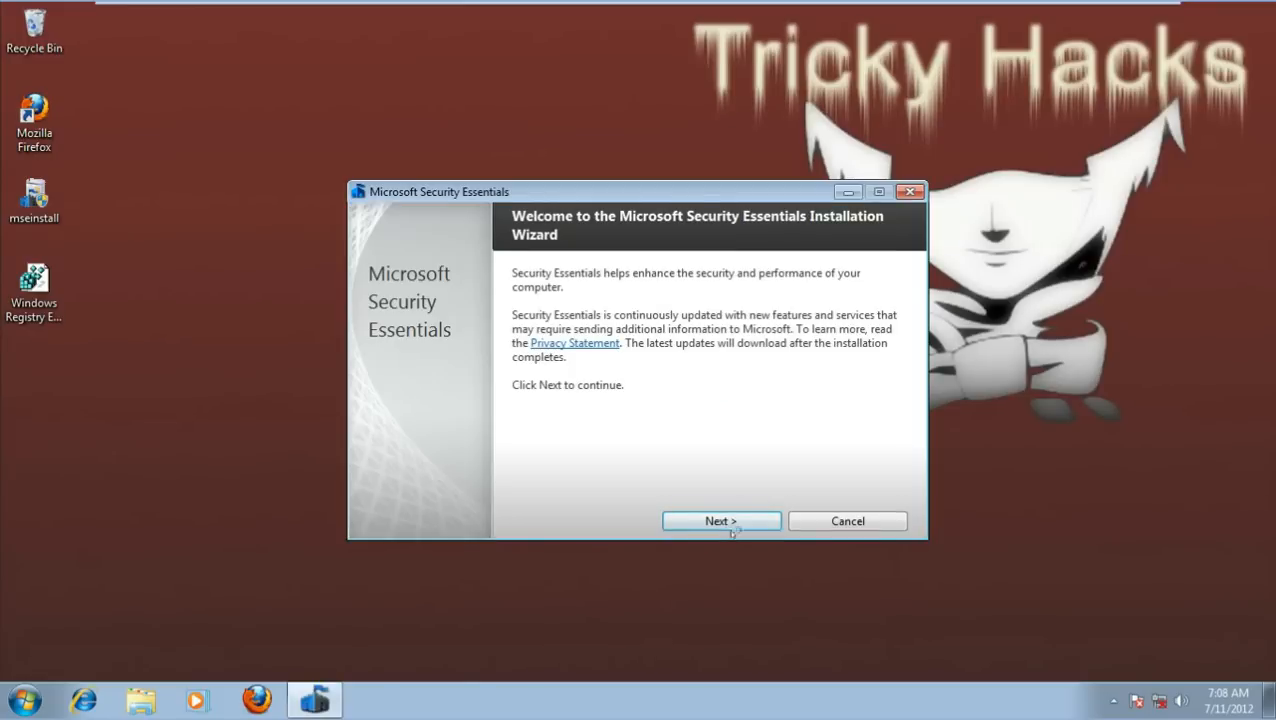
click(721, 521)
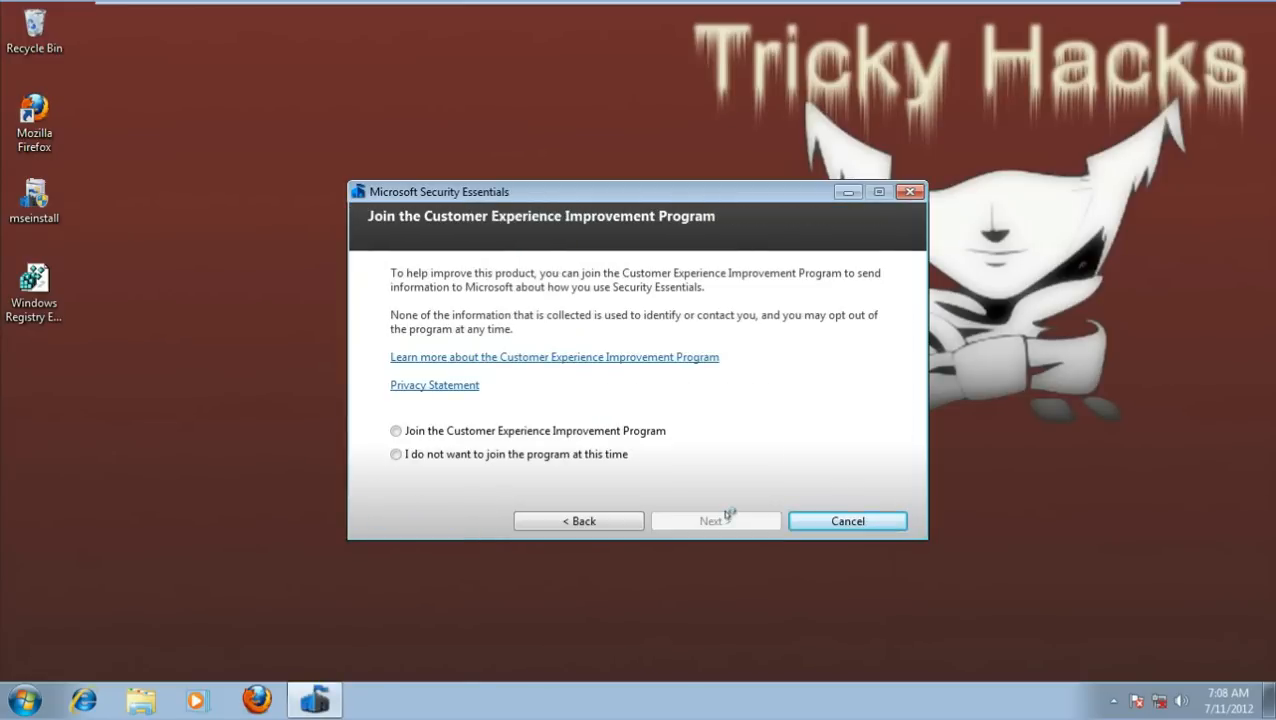
click(396, 454)
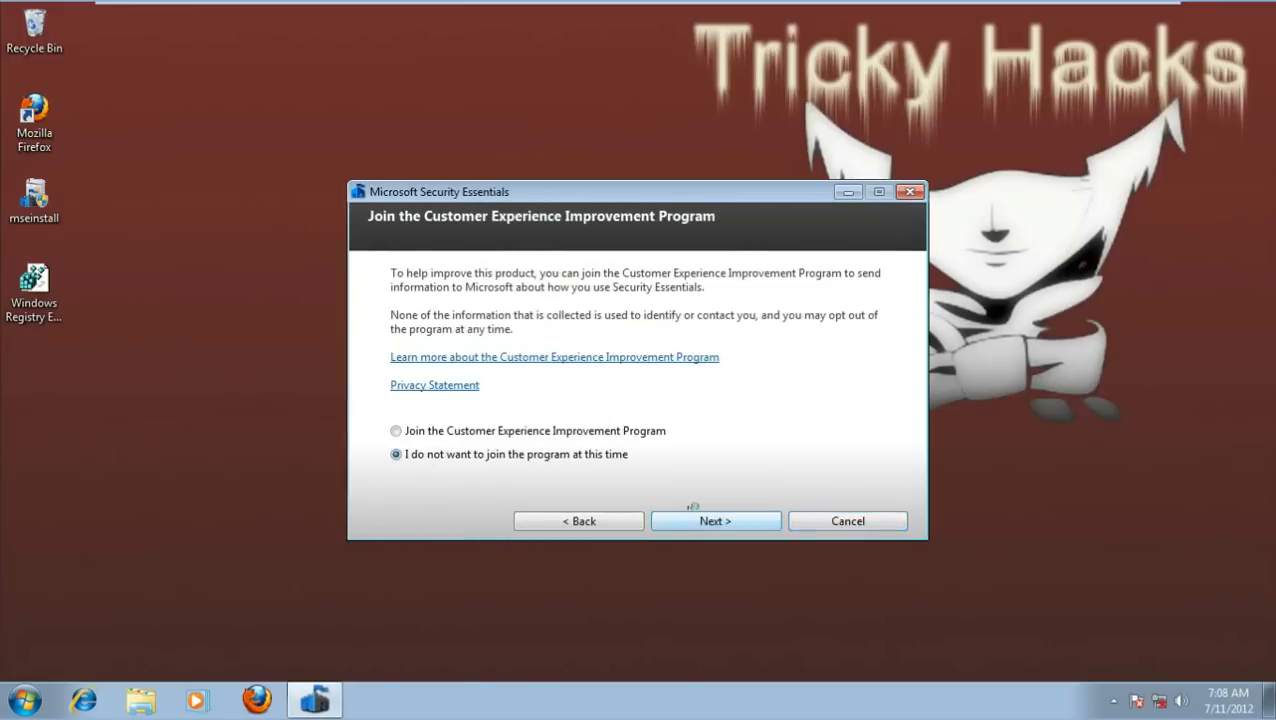
click(715, 521)
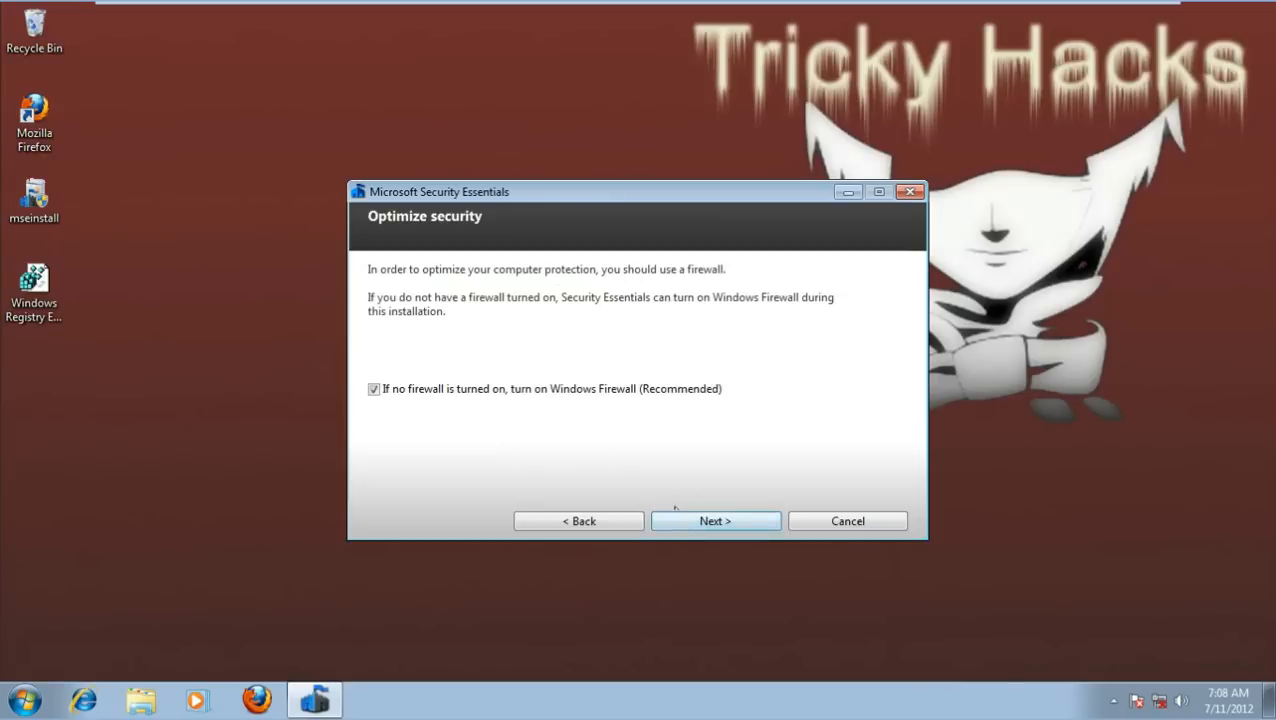
click(715, 520)
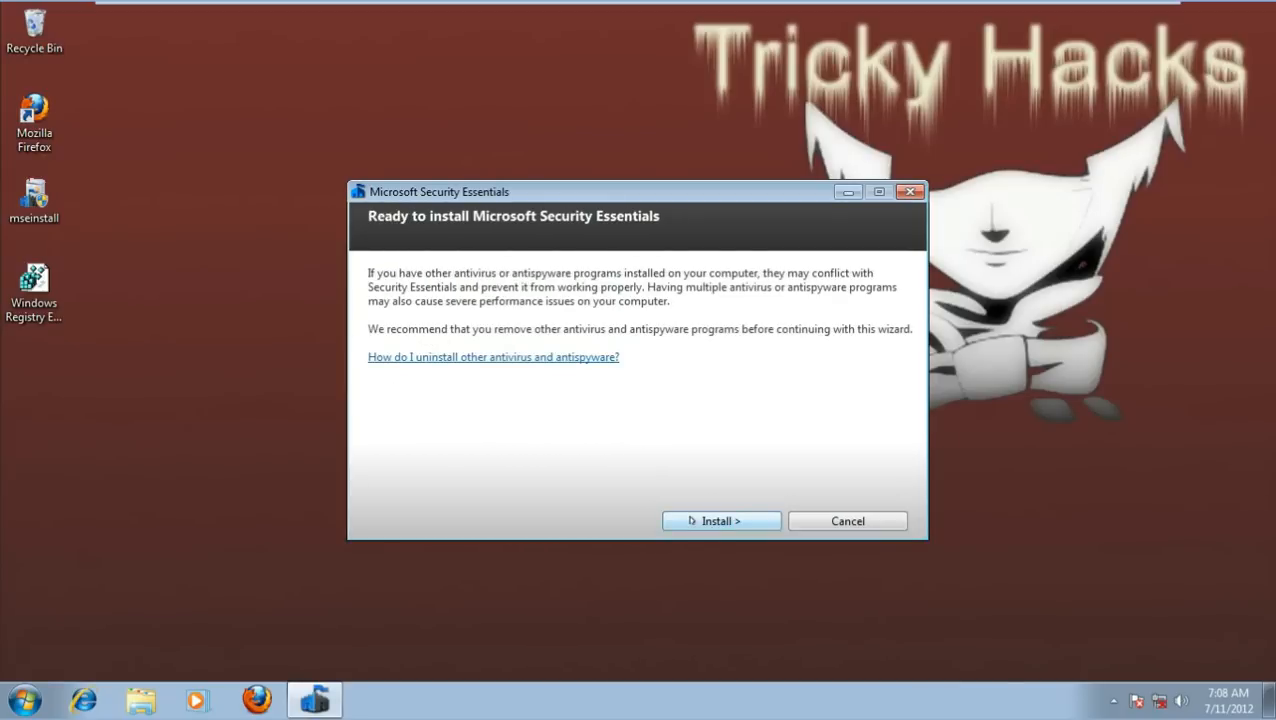
click(721, 520)
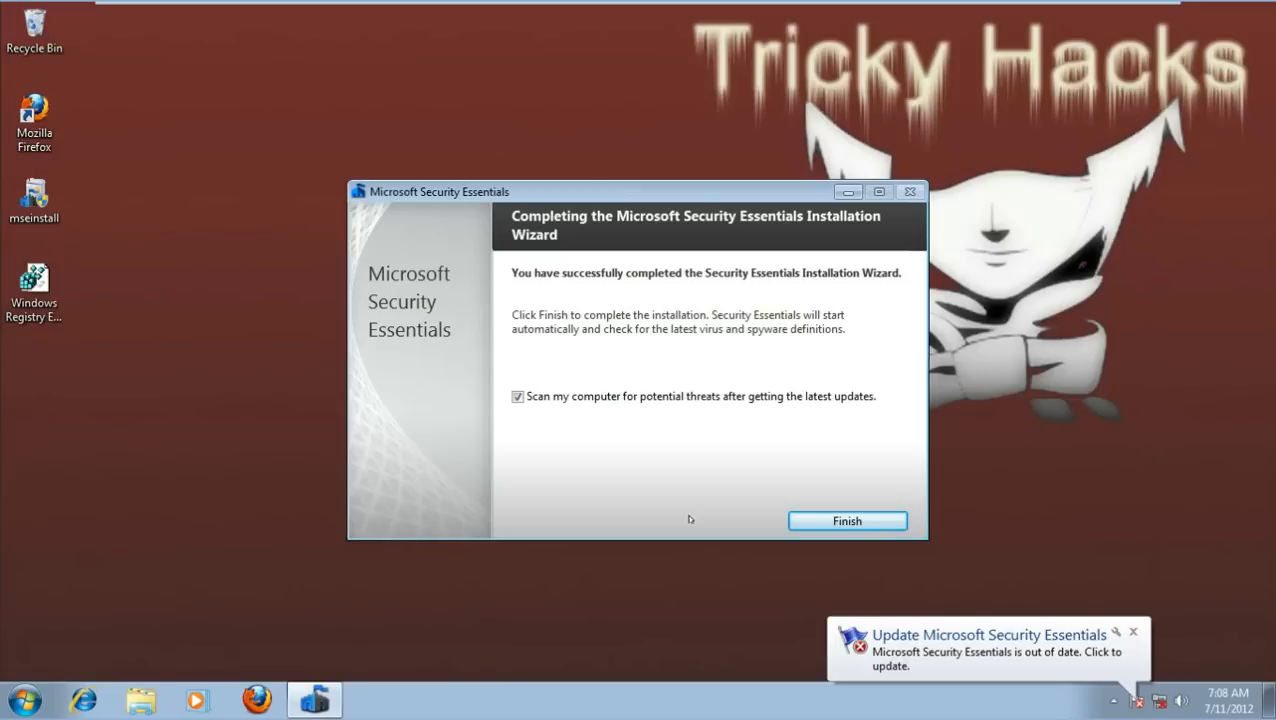
mouse_move(818, 505)
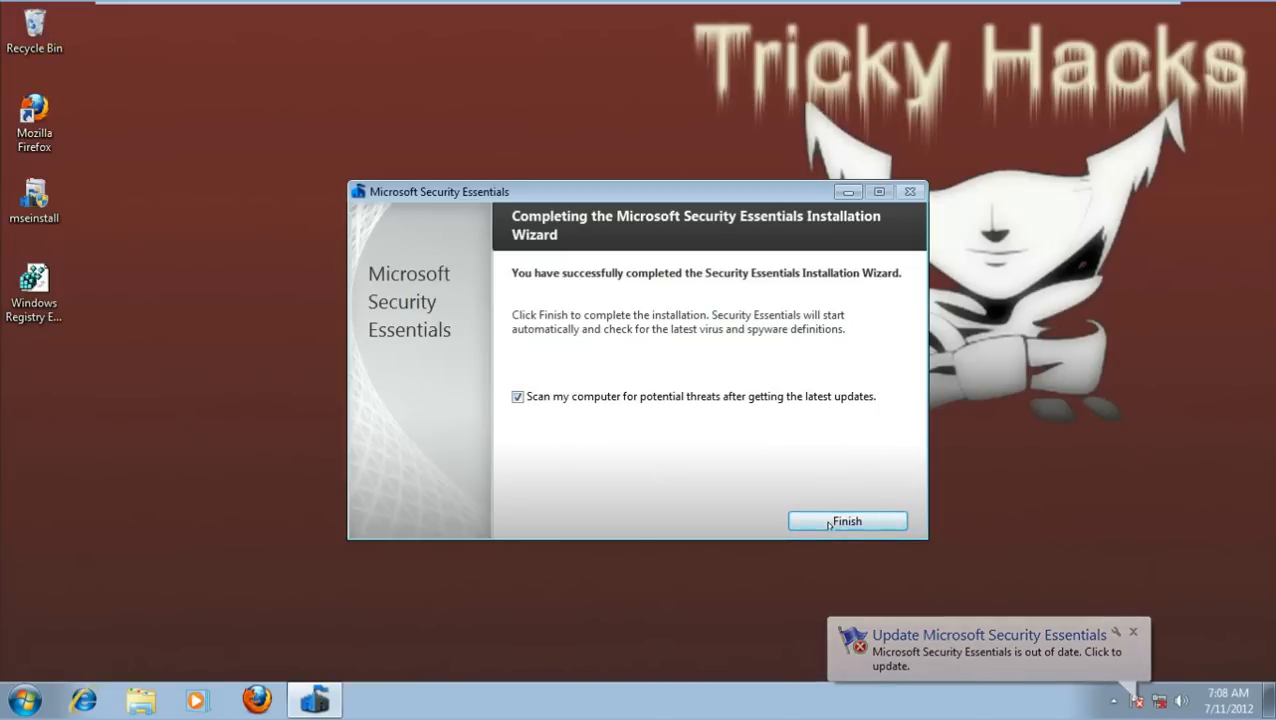
Finish setup, close the definitions update failure, and view the installed antispyware programs list.
click(847, 521)
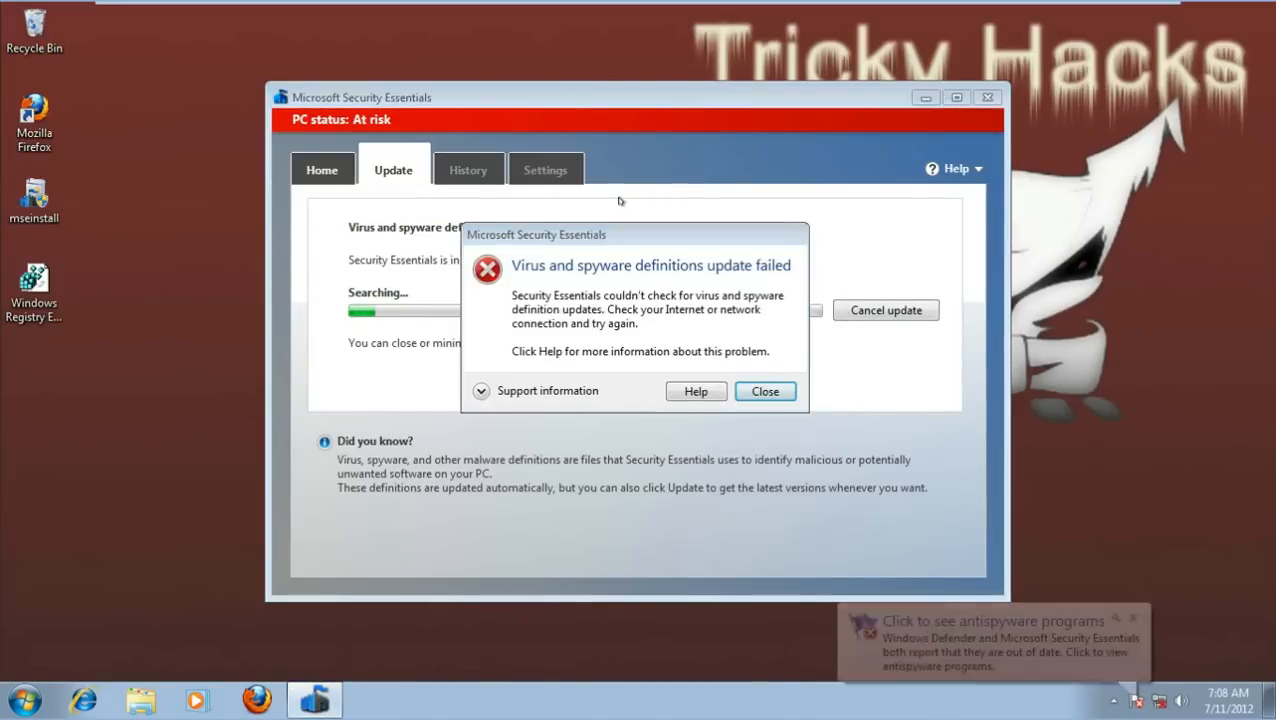
click(765, 391)
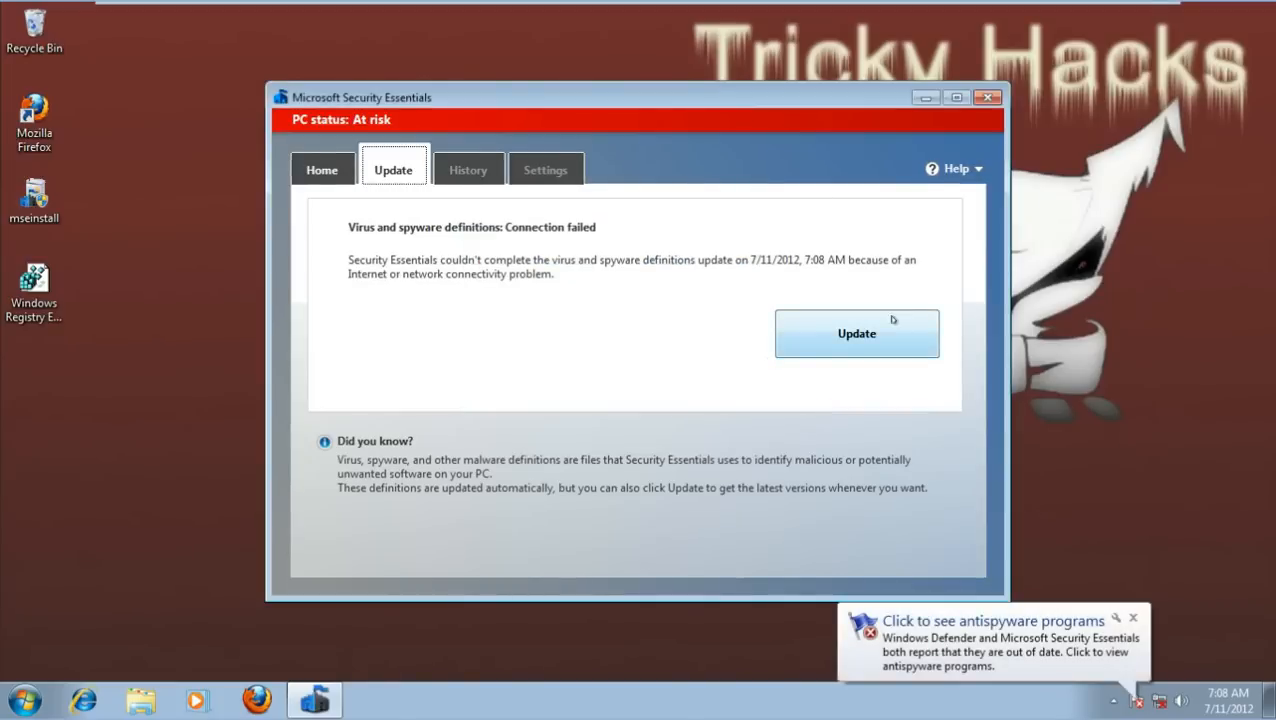
click(321, 169)
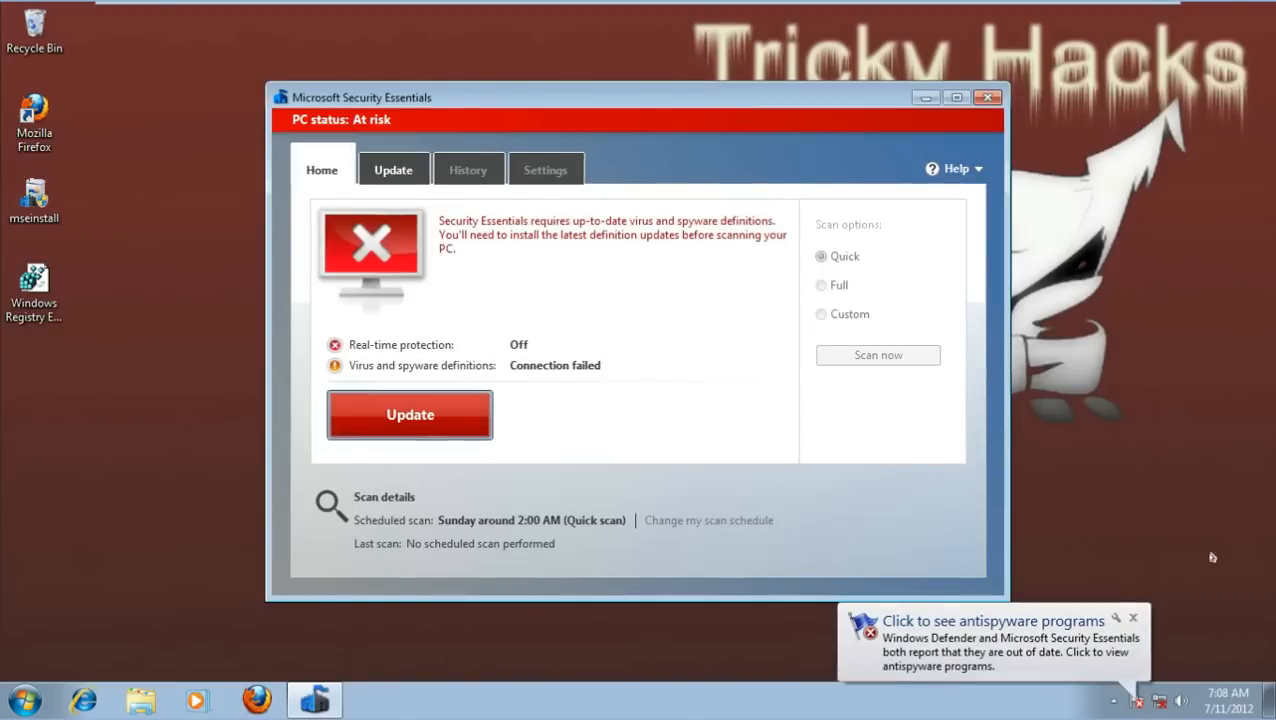
click(983, 638)
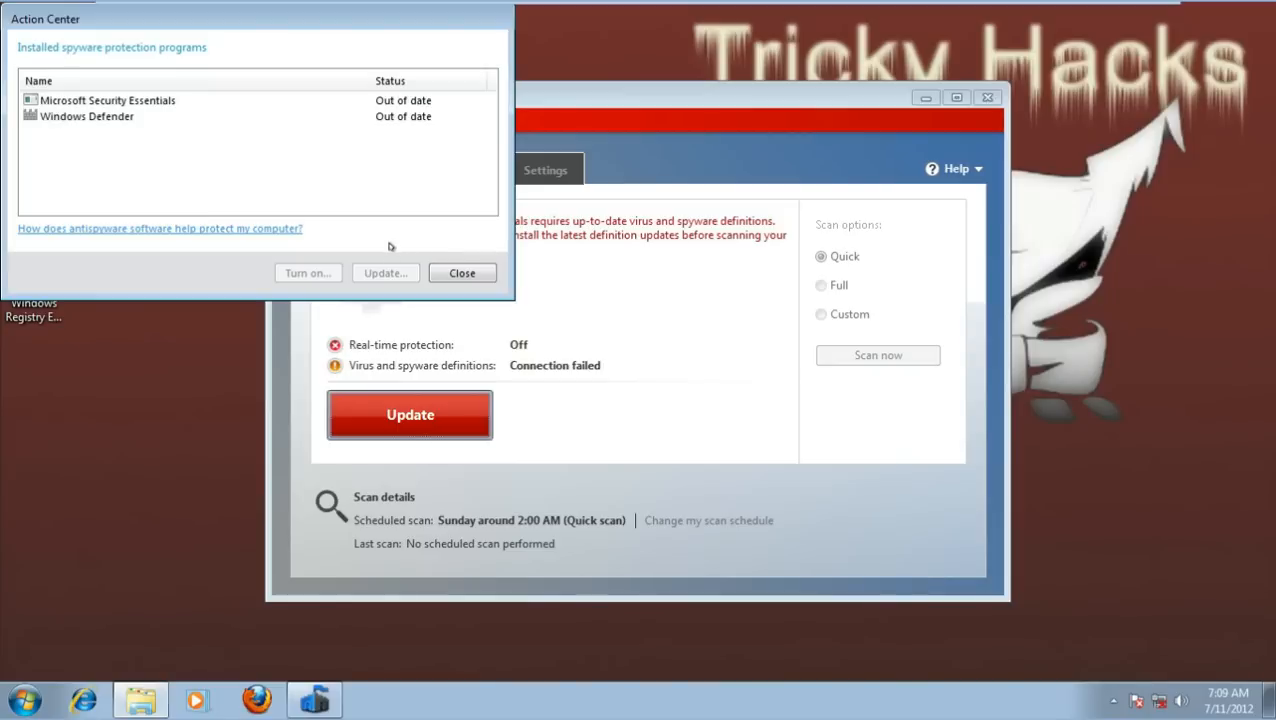
Close the antispyware list and enable the disabled Local Area Connection.
click(462, 272)
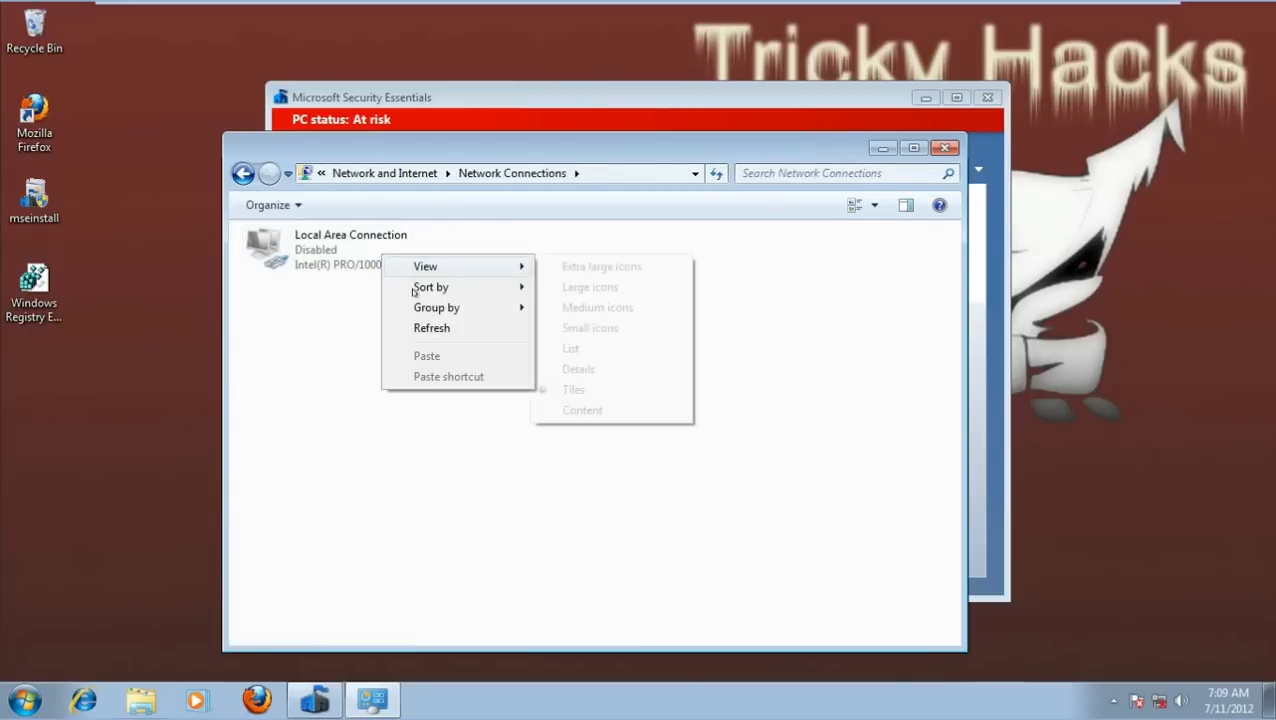
right_click(350, 248)
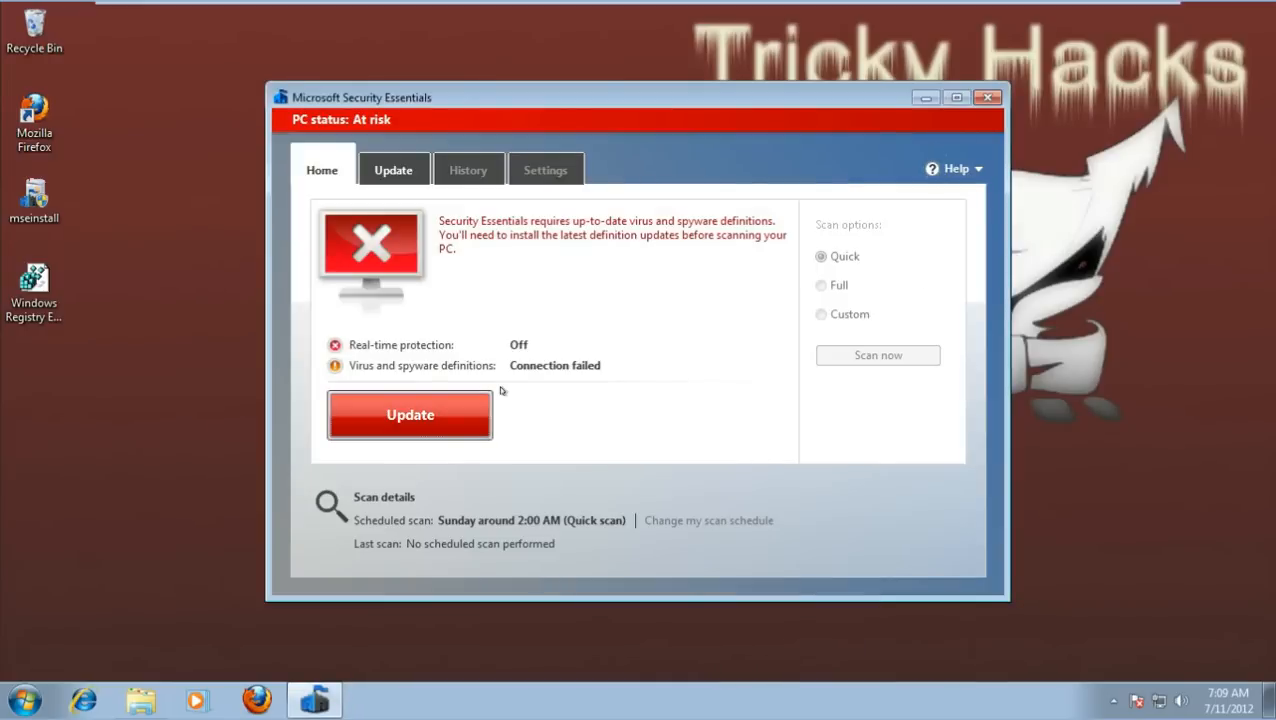
Download the latest definitions, confirm the PC shows Protected on Home, and close Security Essentials.
click(409, 414)
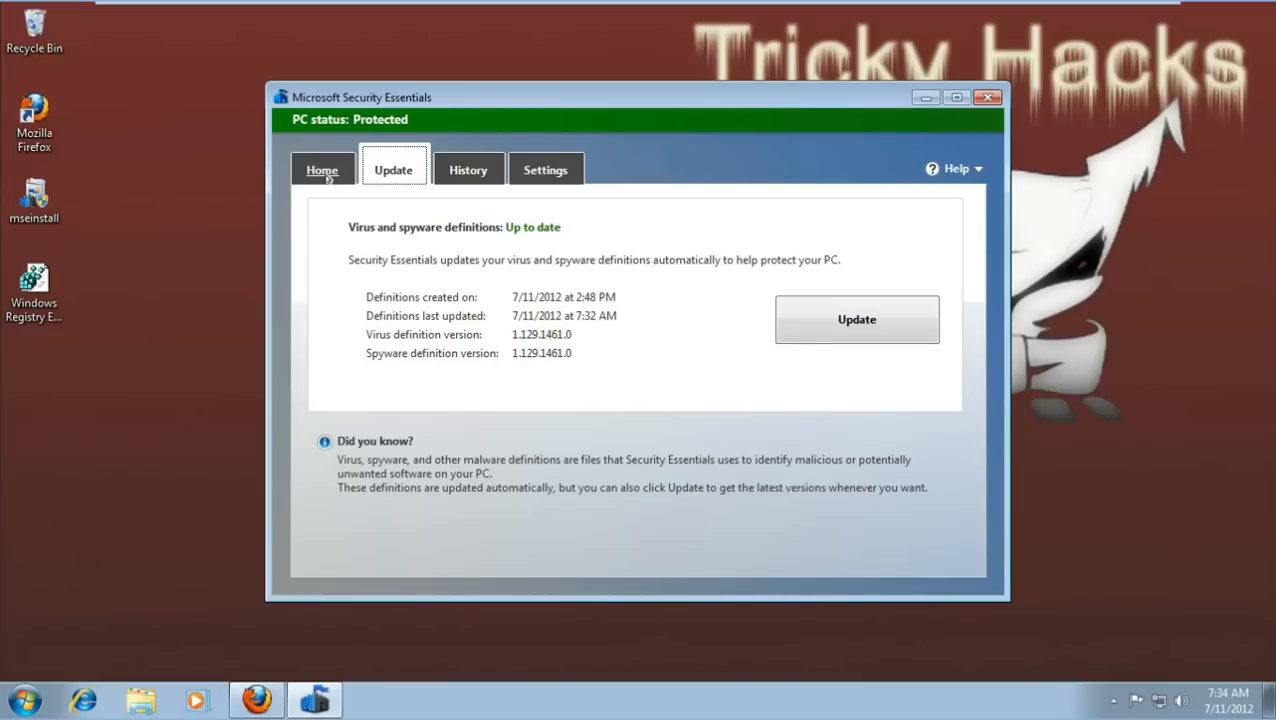
click(322, 169)
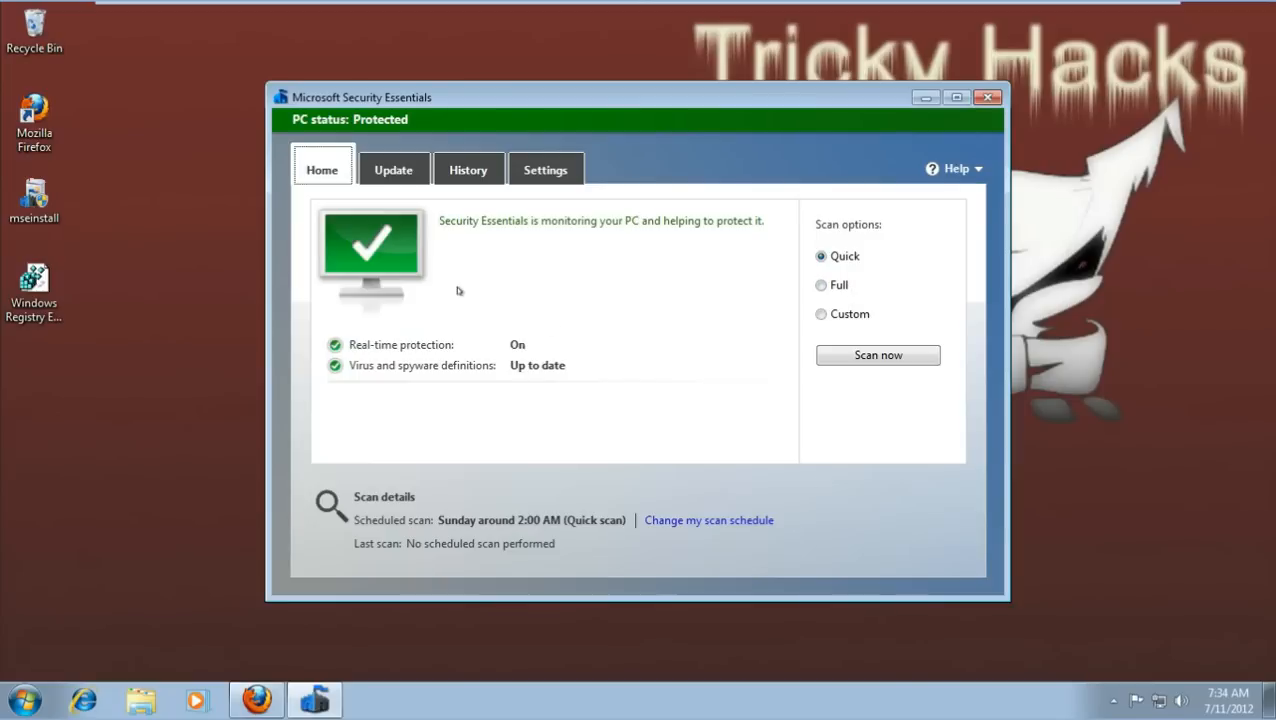
mouse_move(480, 116)
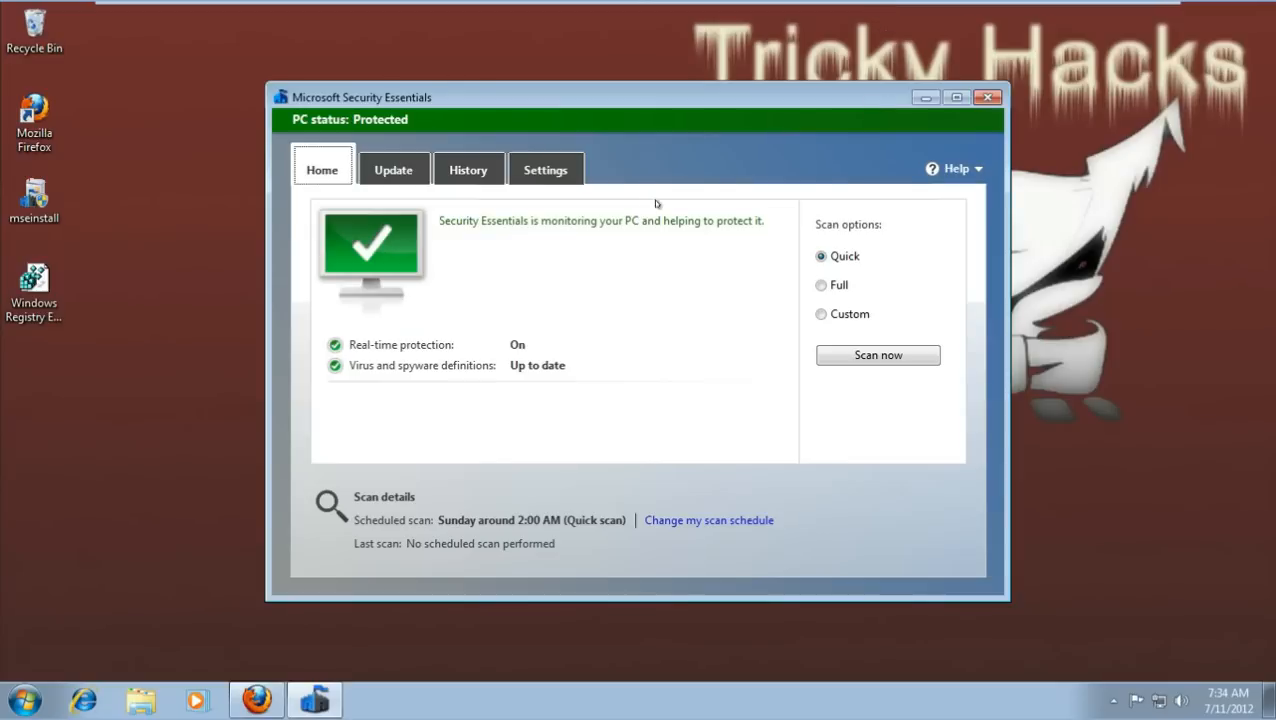
mouse_move(970, 100)
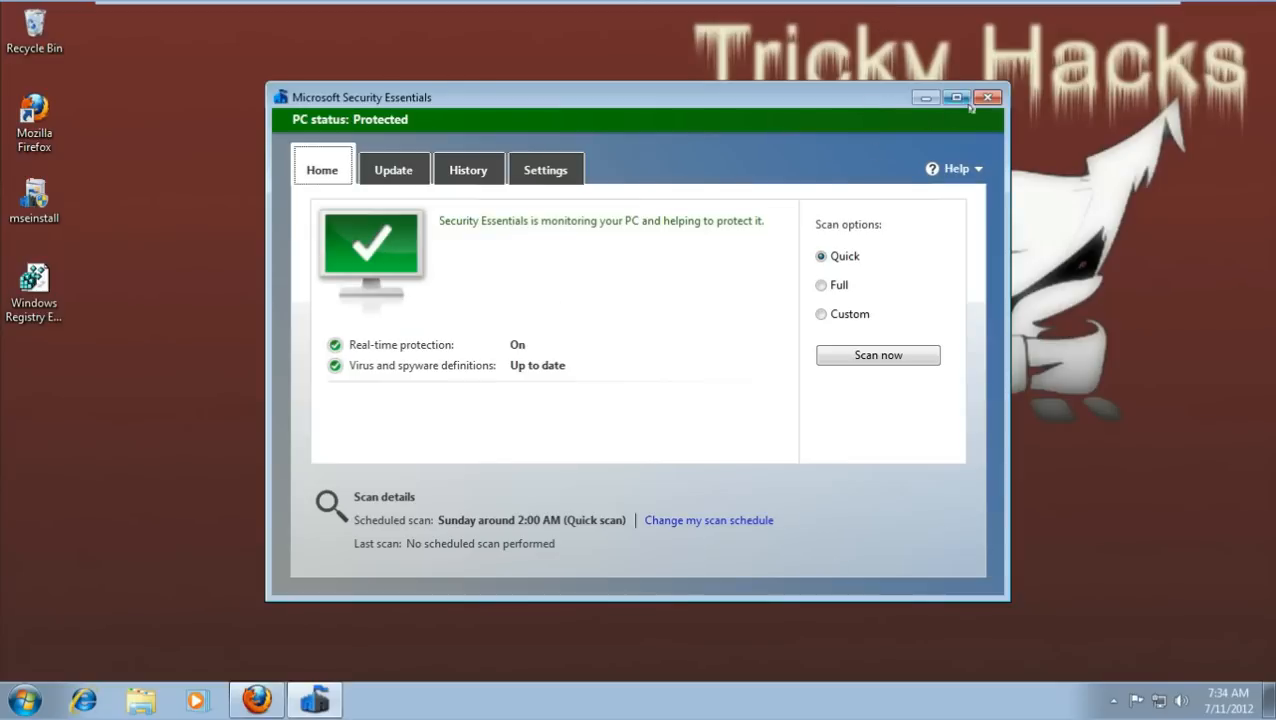
click(990, 95)
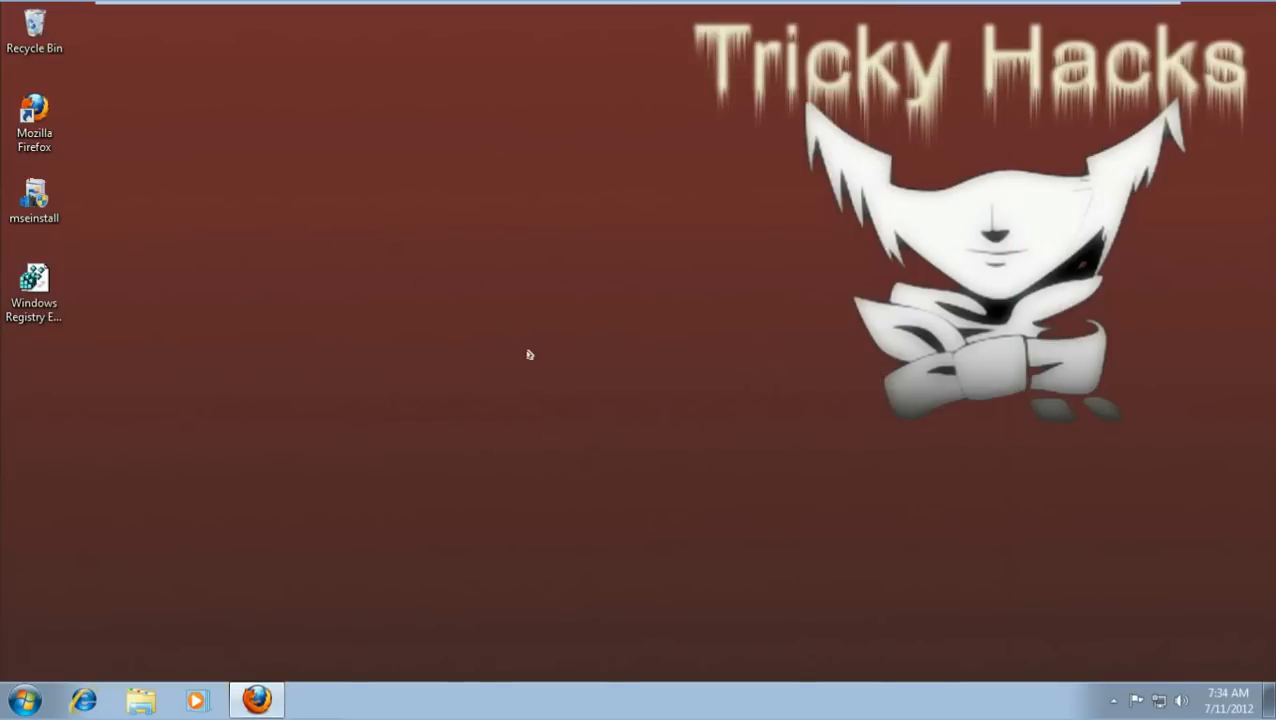